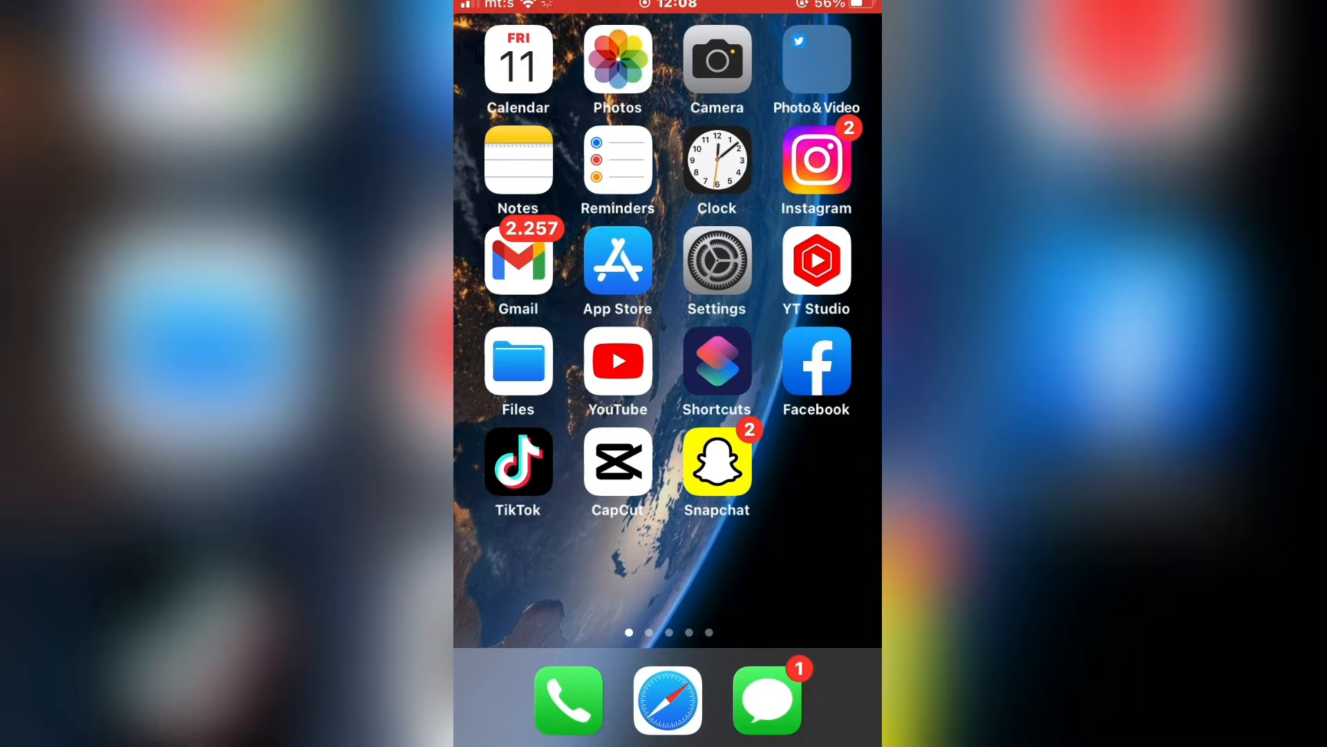
Launch TikTok, record a short clip and confirm it to reach the post settings
click(517, 461)
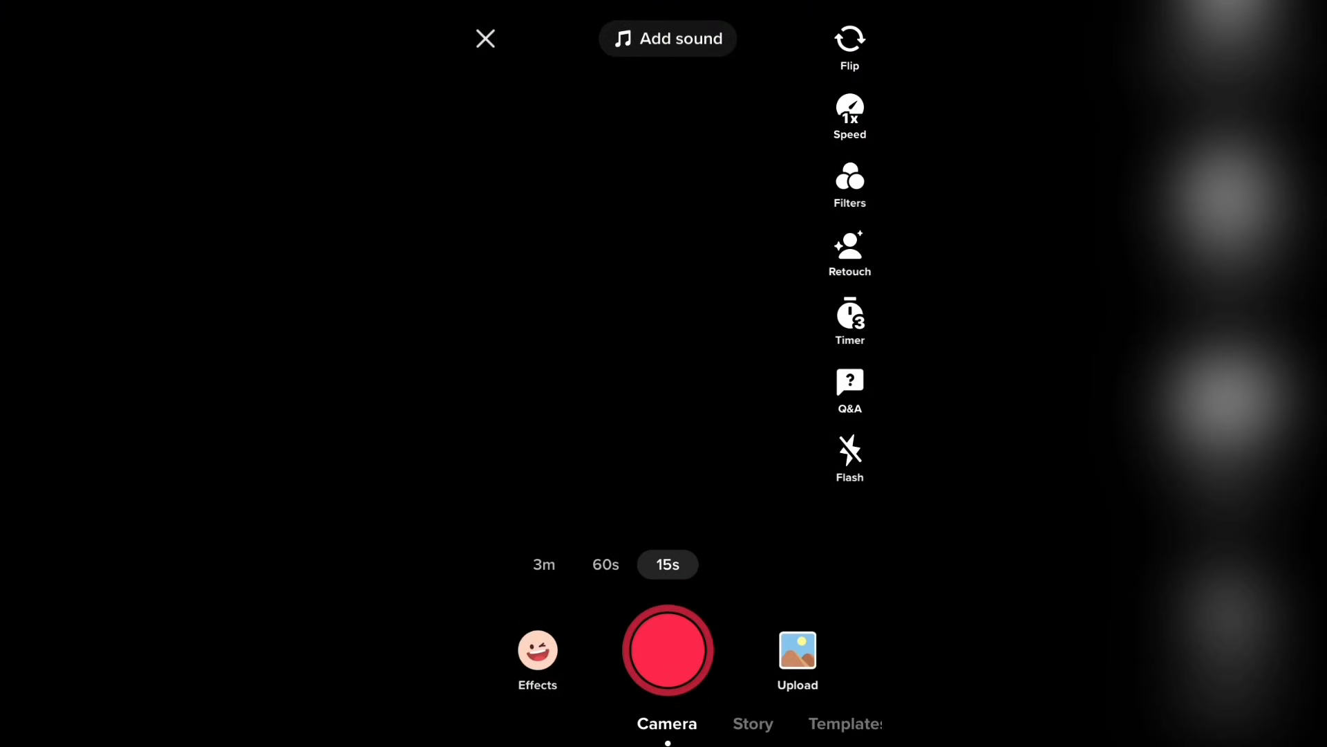
click(668, 650)
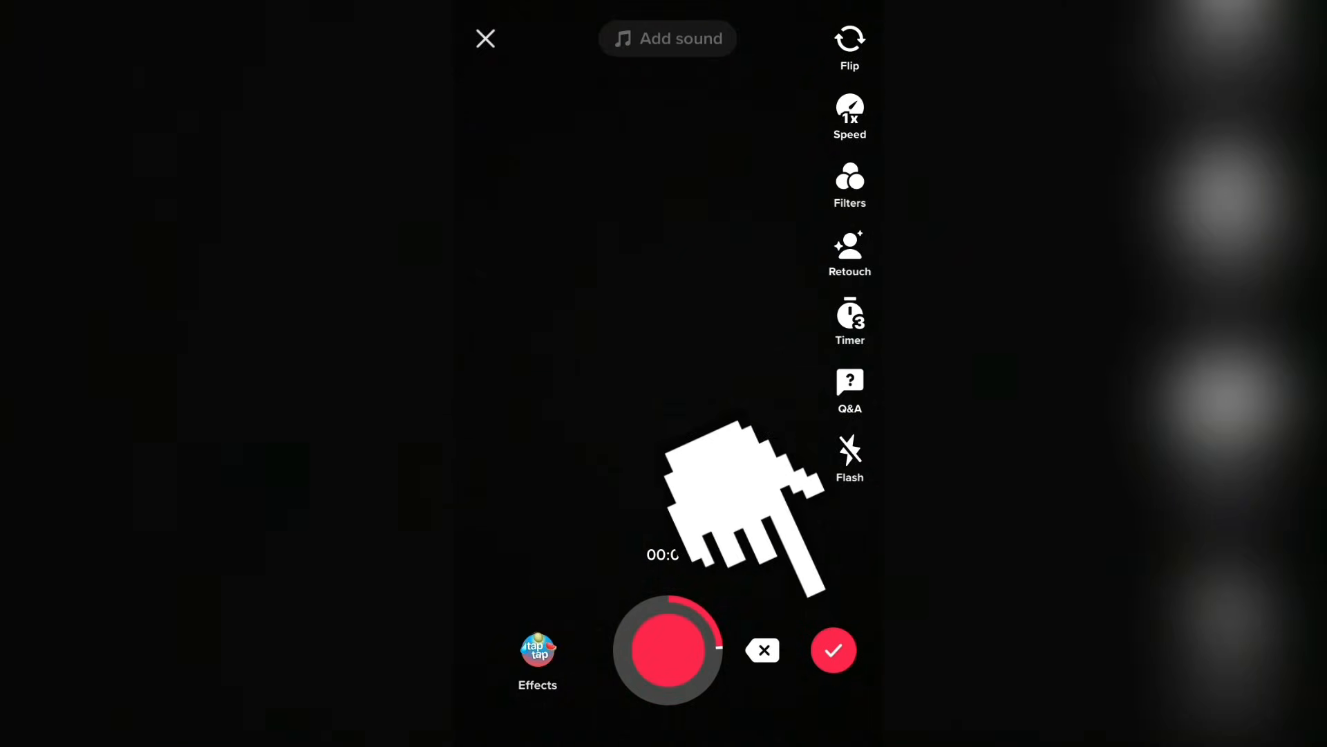
click(834, 650)
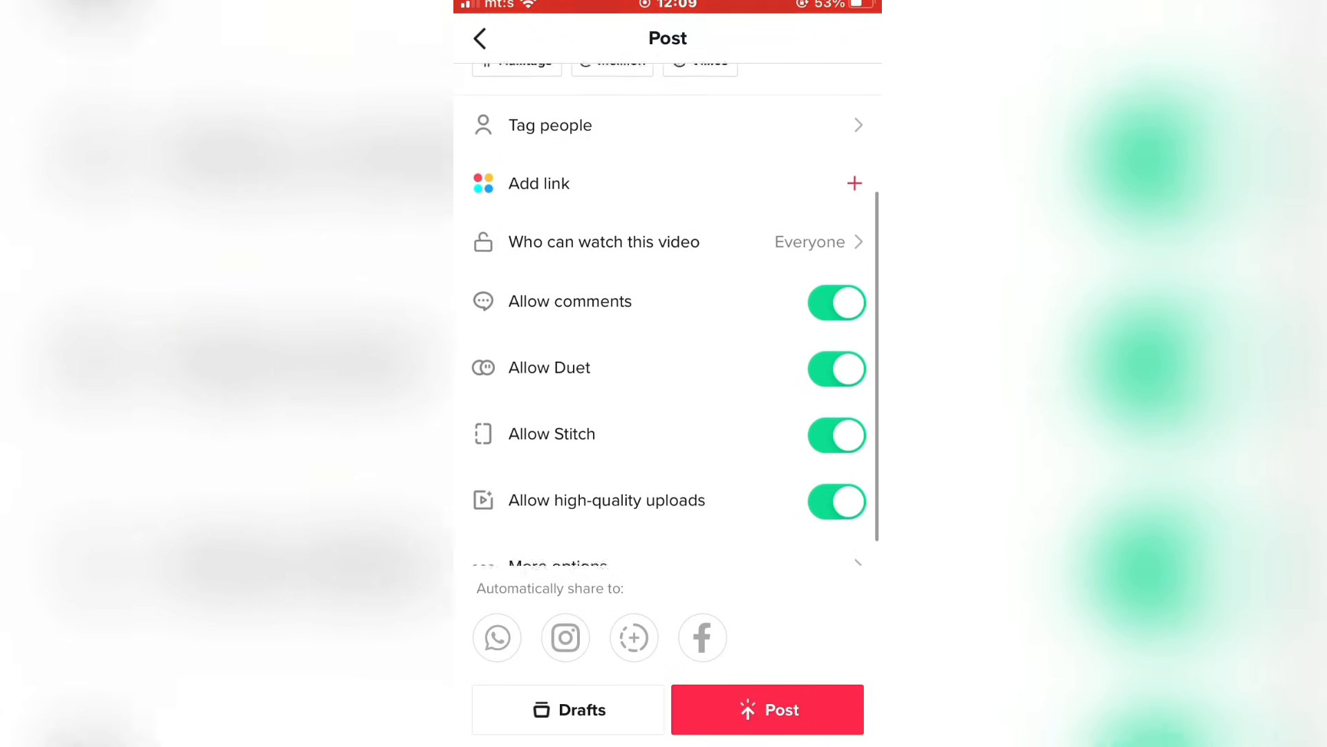
Toggle 'Allow high-quality uploads' off and back on so it ends enabled
scroll(up, 3)
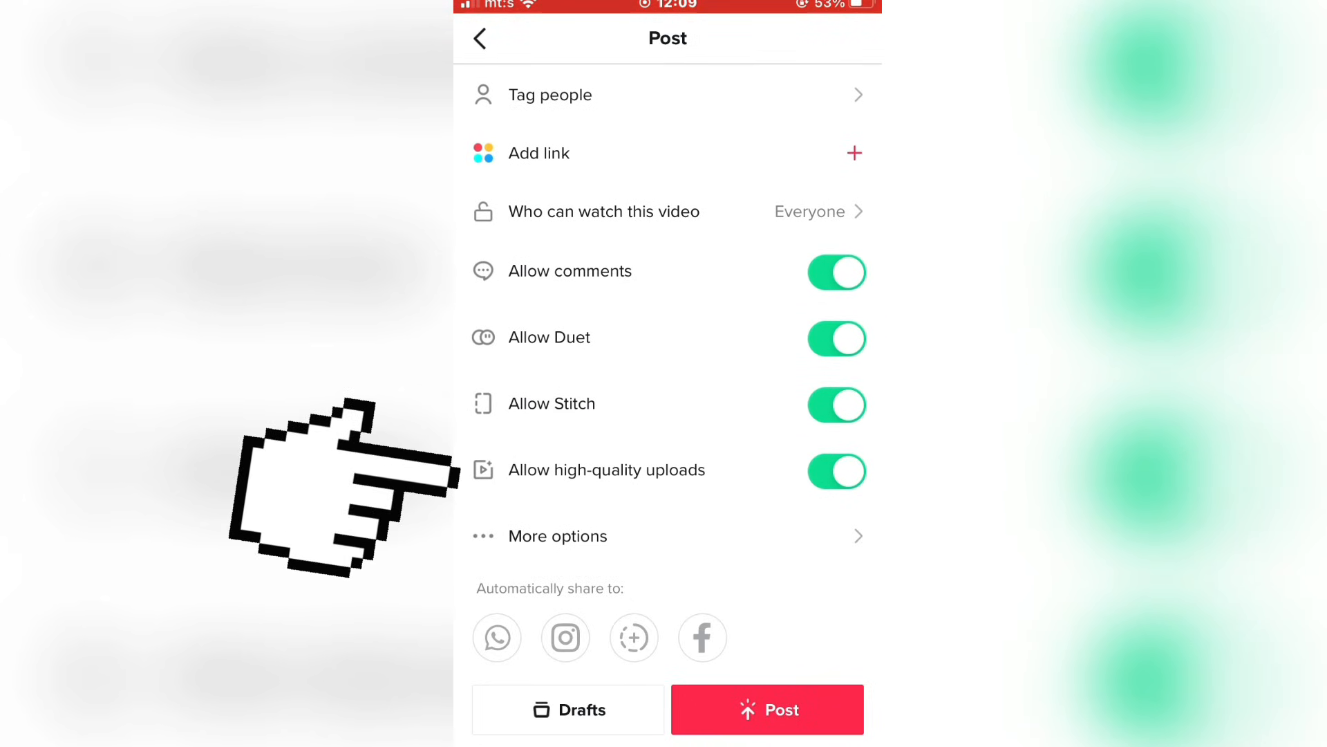
click(837, 470)
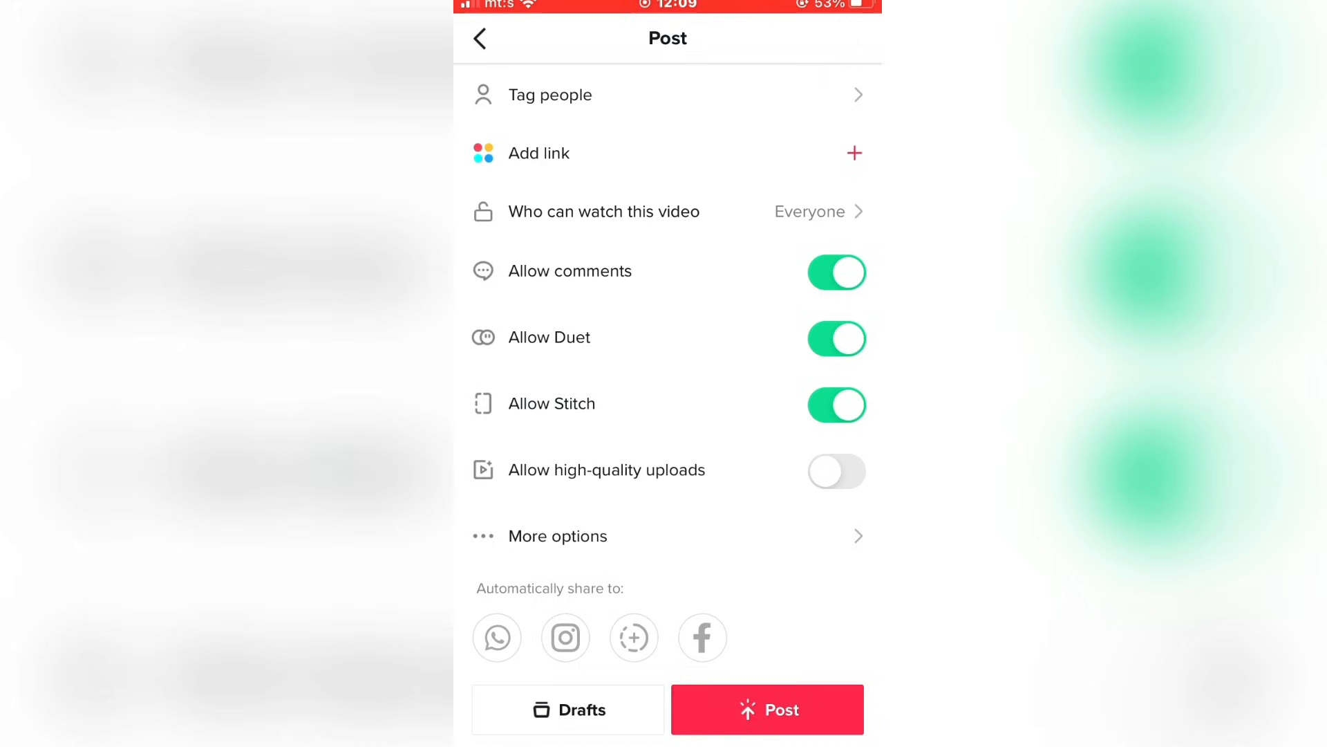
click(835, 470)
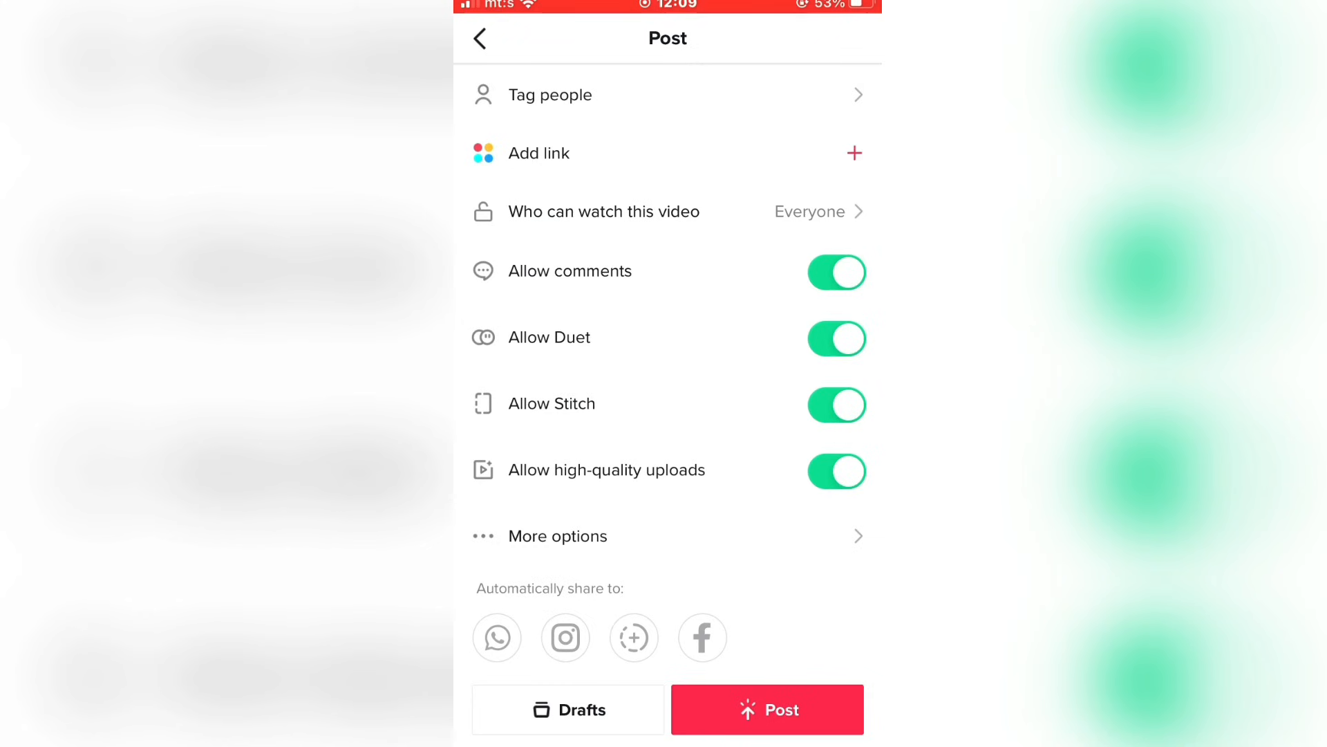
Exit the Post screen to the feed and open your own profile page
click(767, 708)
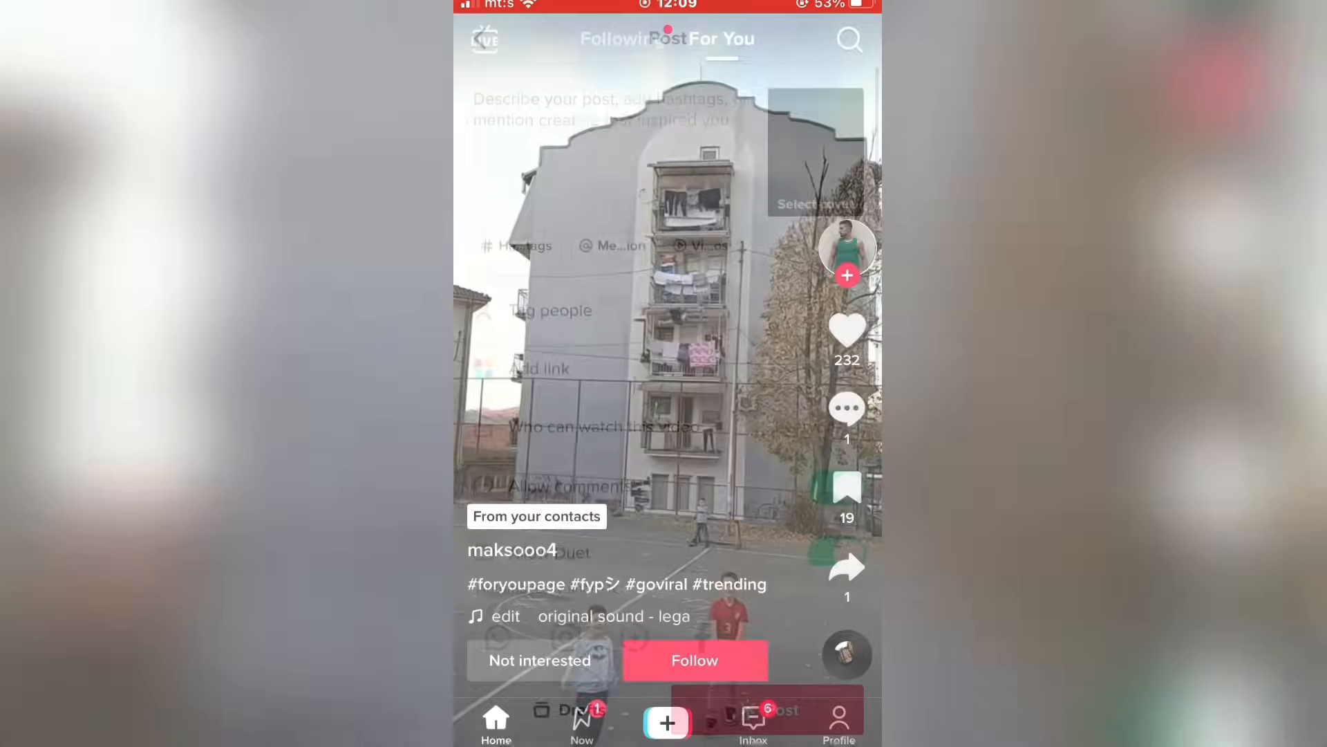
click(838, 719)
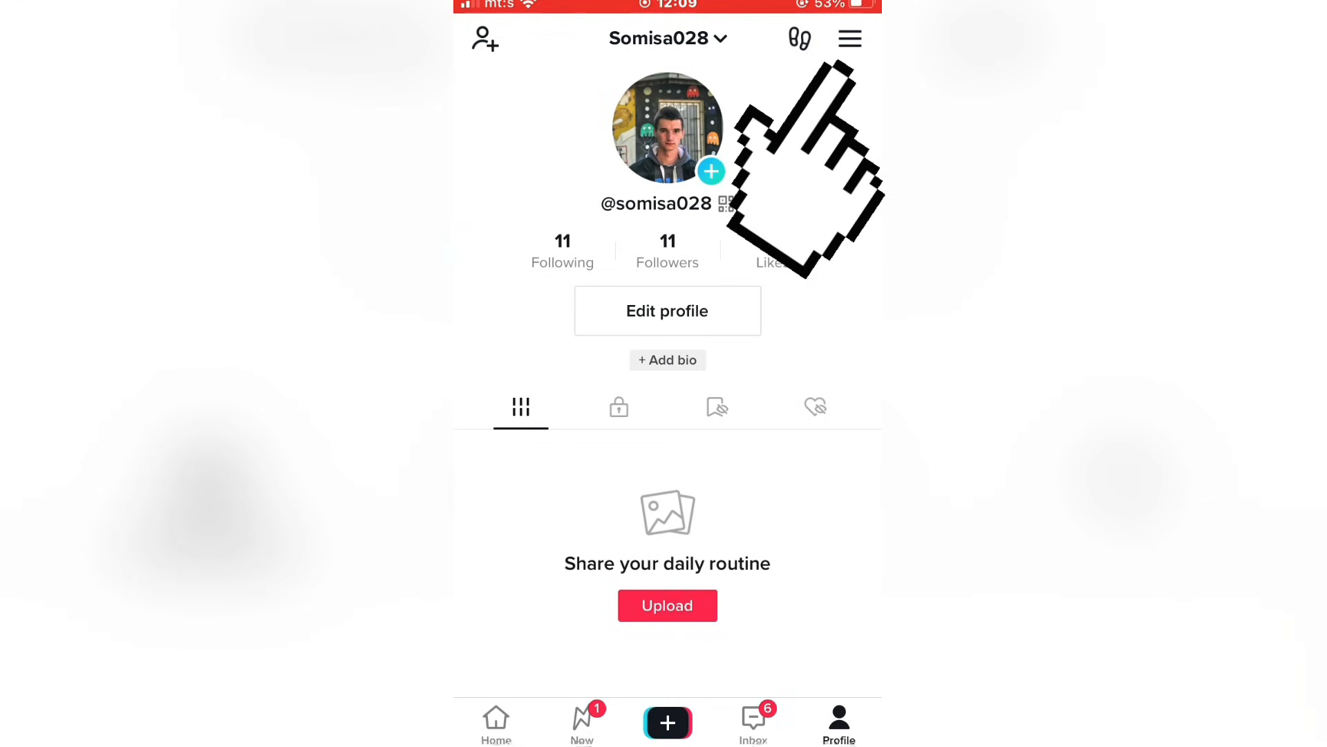
click(849, 38)
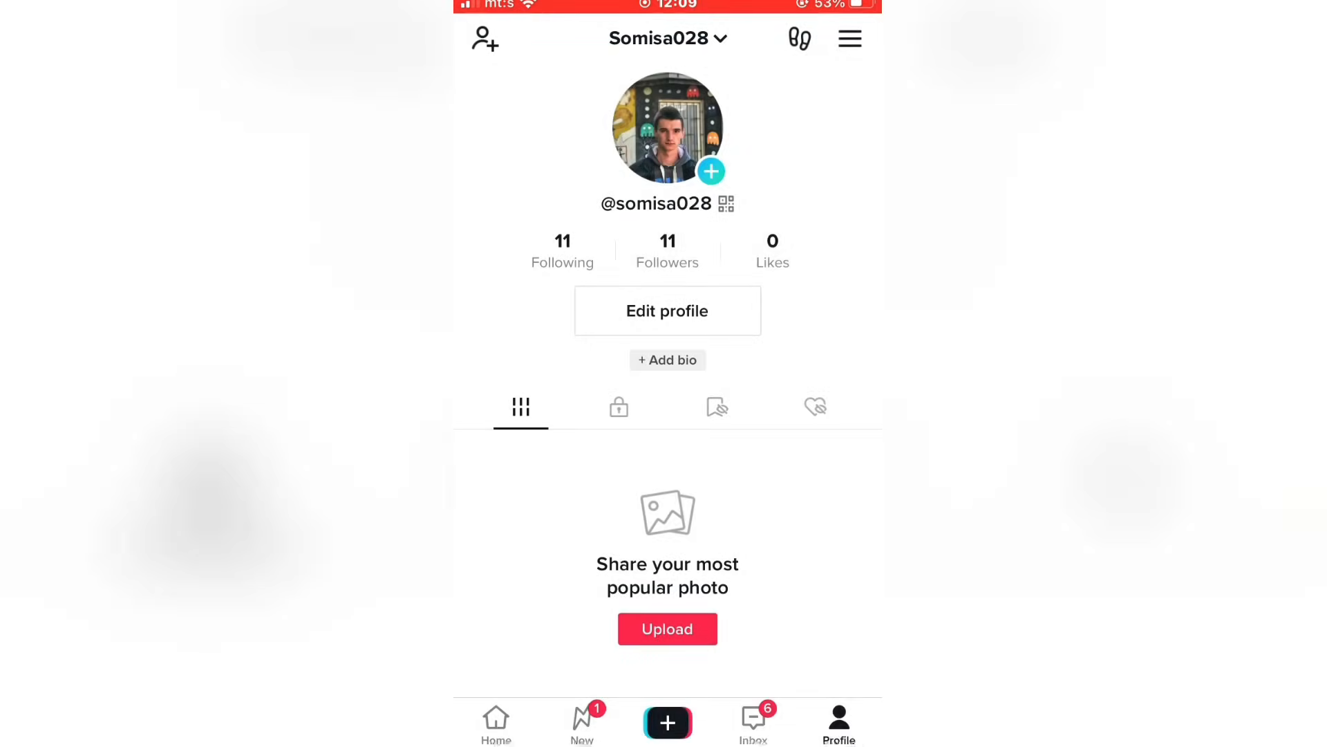
In Settings and privacy, locate Data Saver and switch it off
click(849, 38)
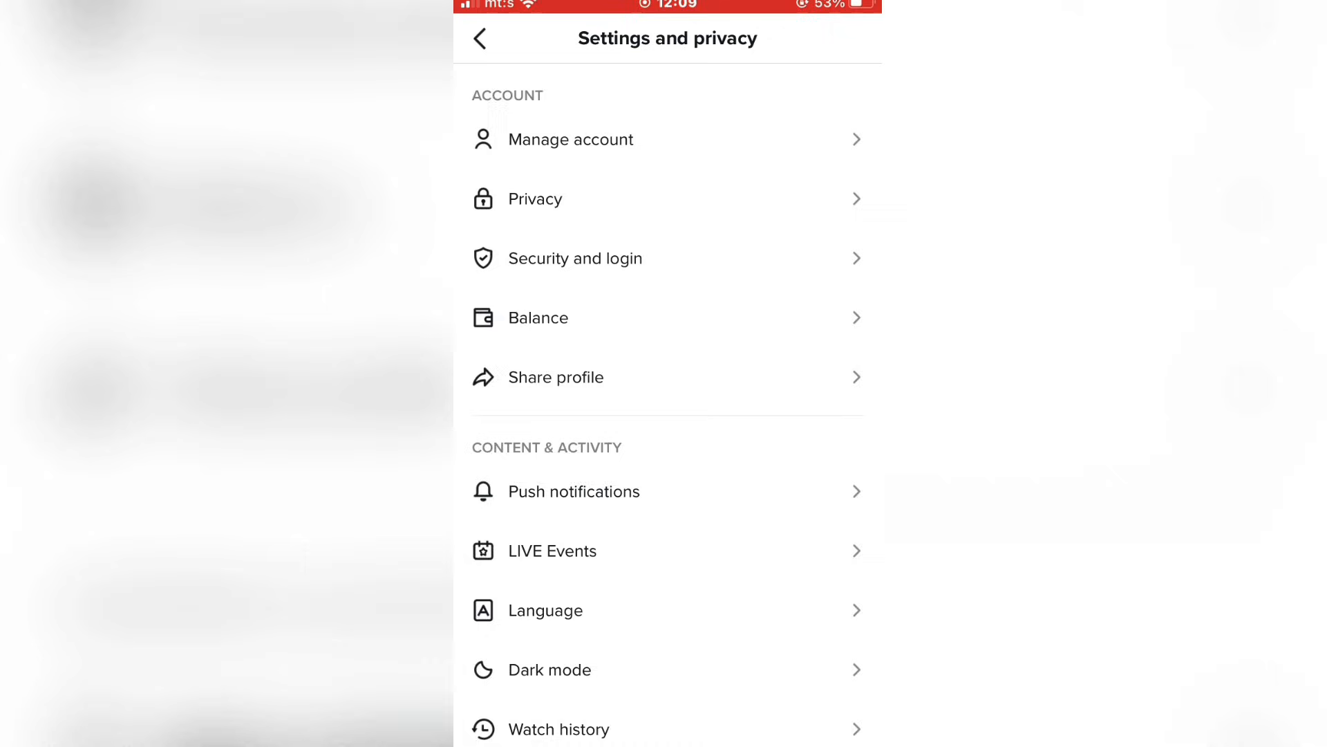
scroll(down, 3)
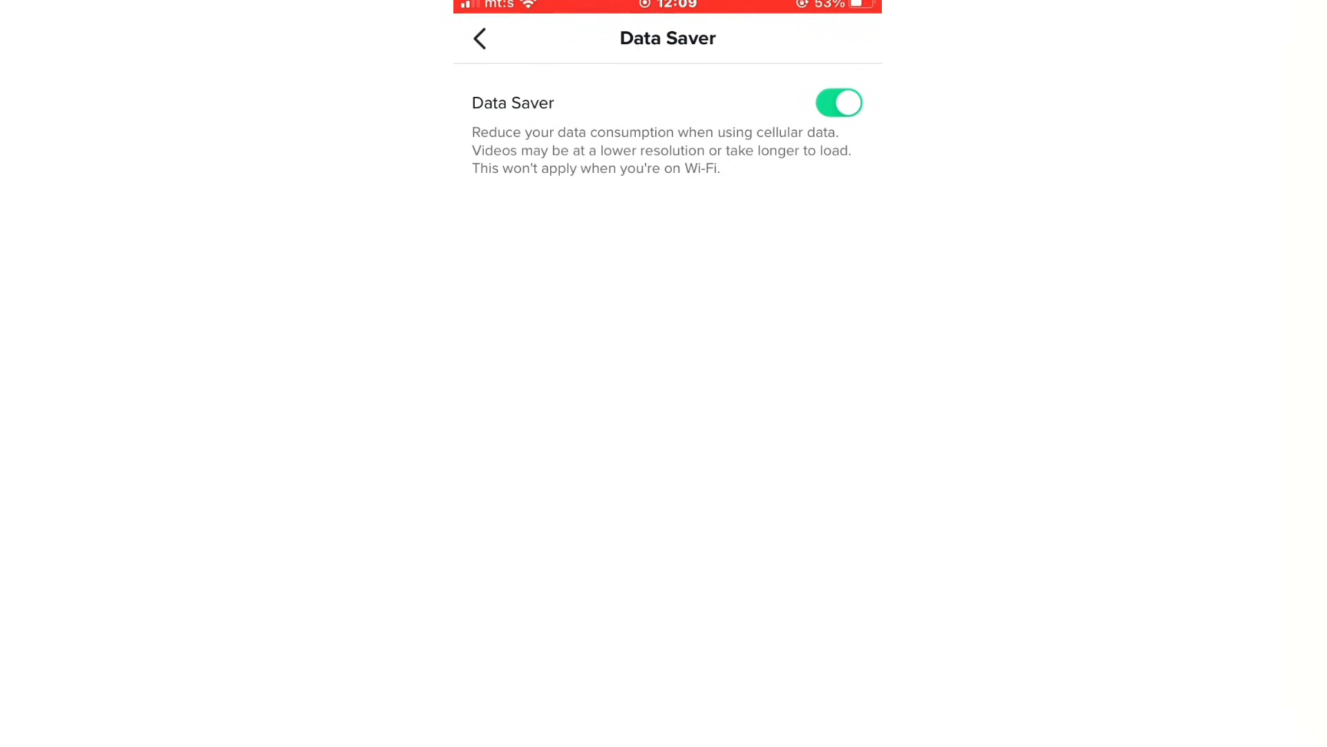
click(838, 103)
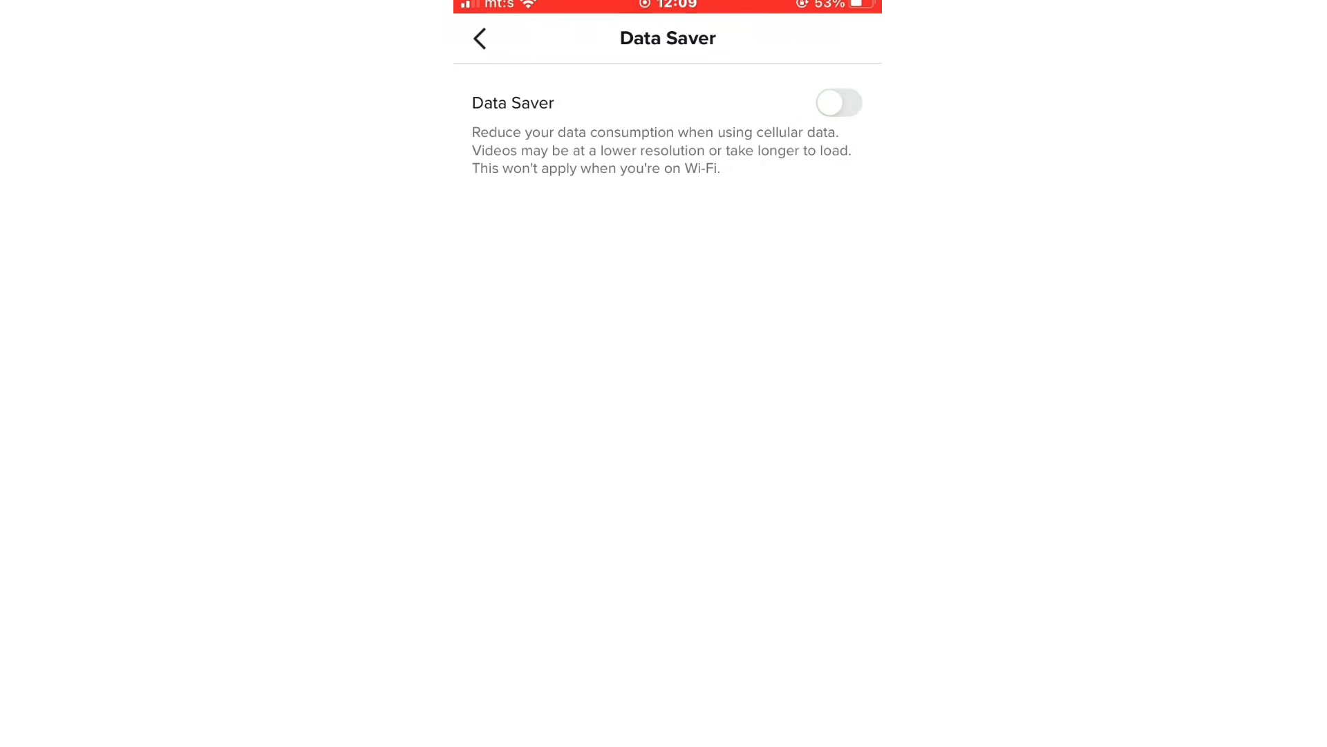